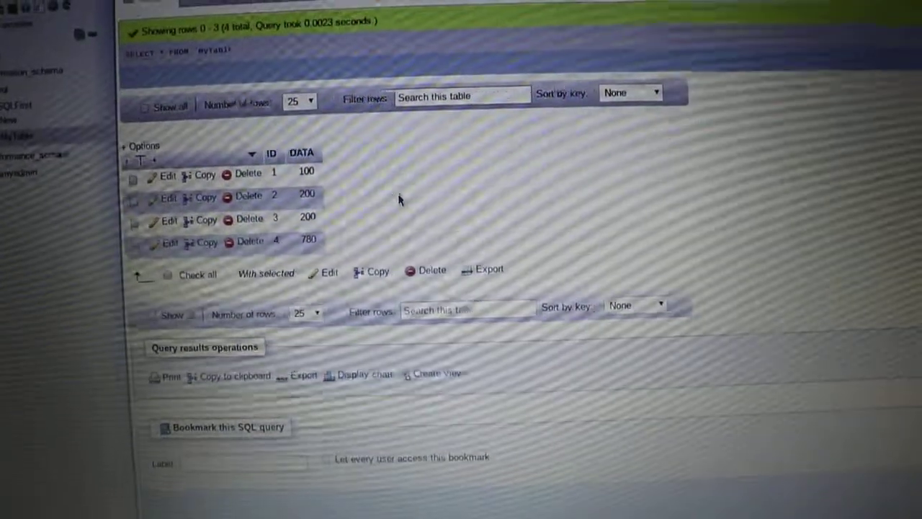
Show the MyTable query results as a line chart plotting ID against DATA.
click(363, 375)
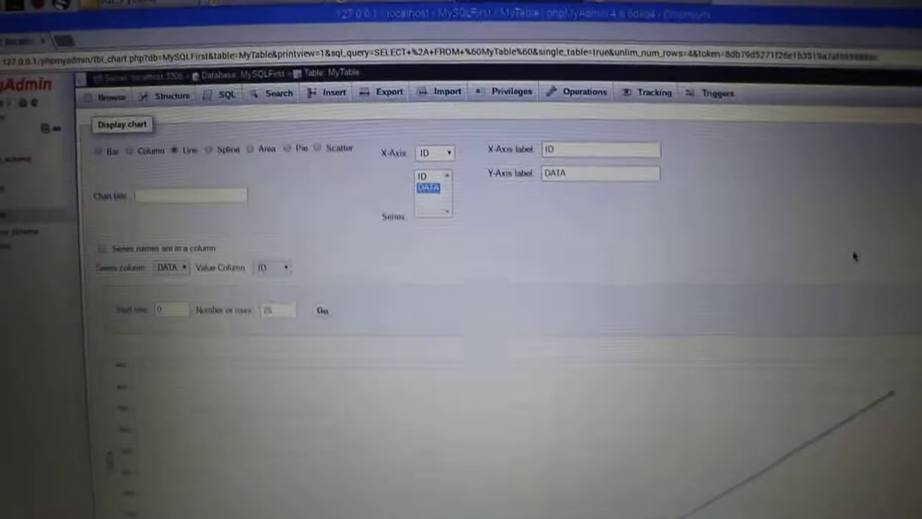